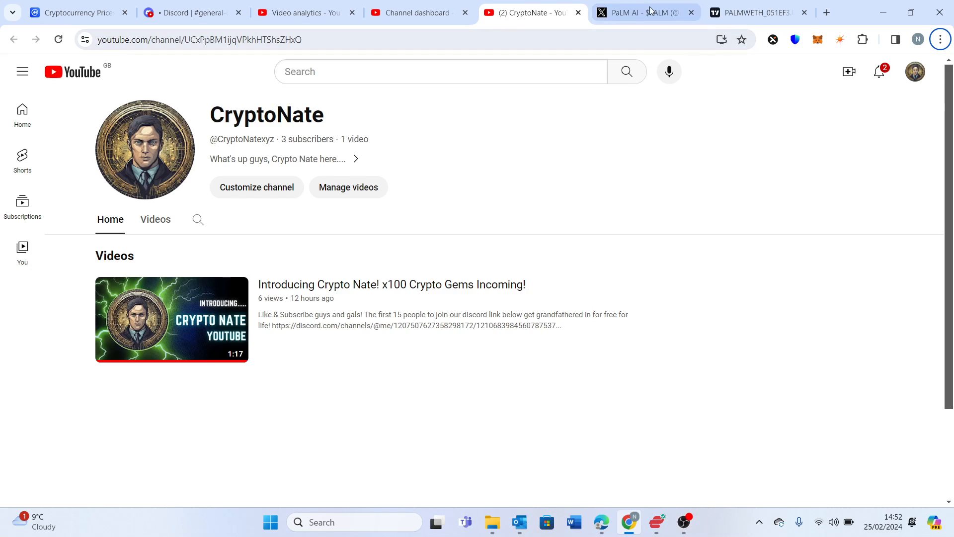
- Switch to the TradingView PALMWETH tab showing the PaLM AI / Wrapped Ether chart
click(754, 12)
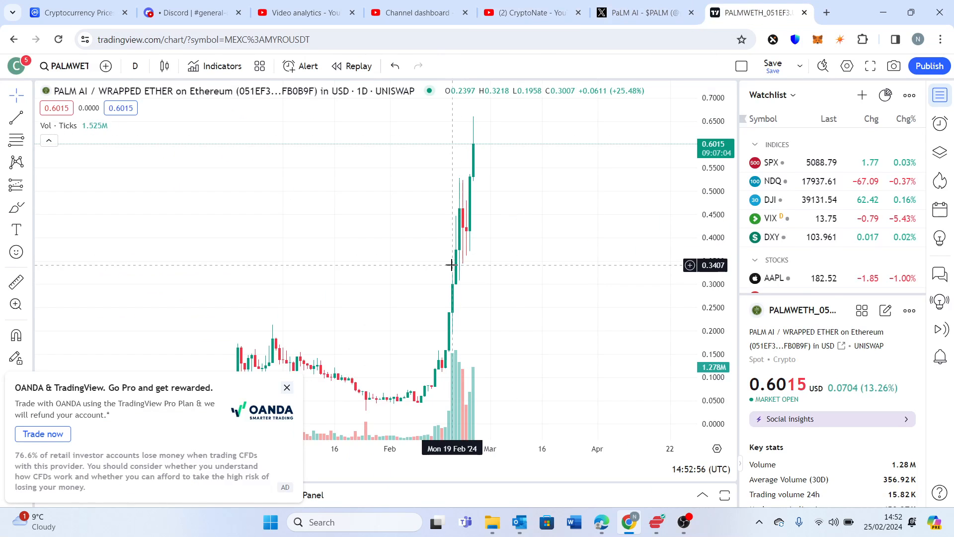
- Draw a horizontal entry line at about 0.407 across the PaLM AI candles
click(286, 388)
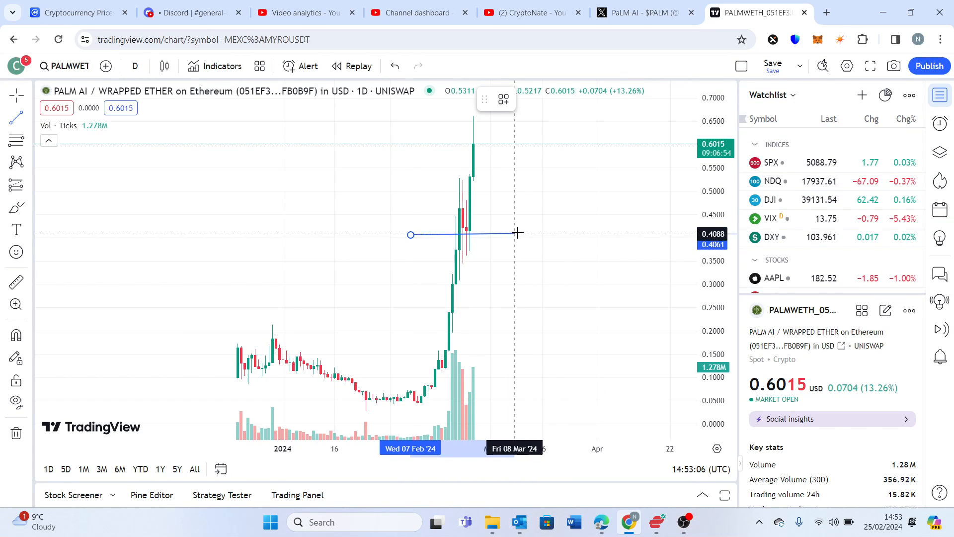
mouse_move(538, 233)
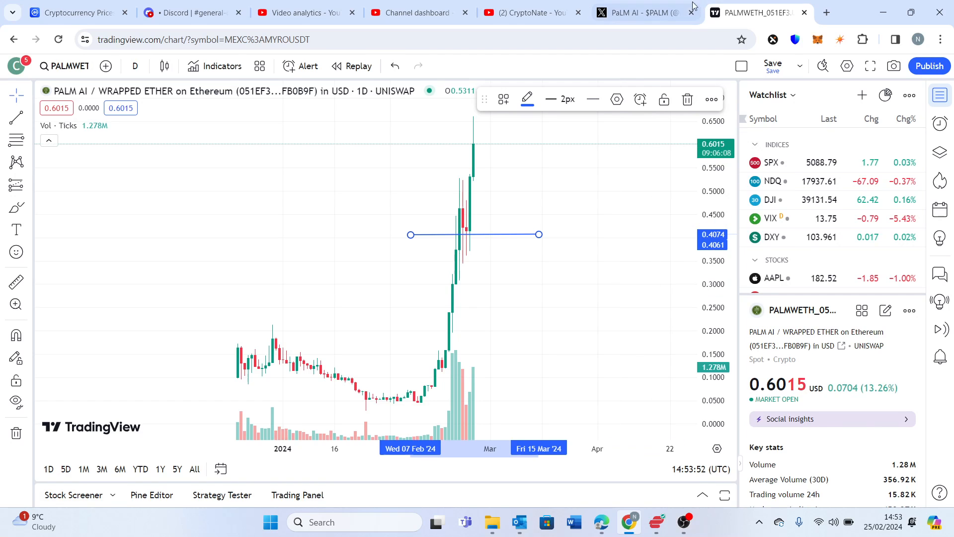
- Switch to the PaLM AI X profile tab
click(640, 12)
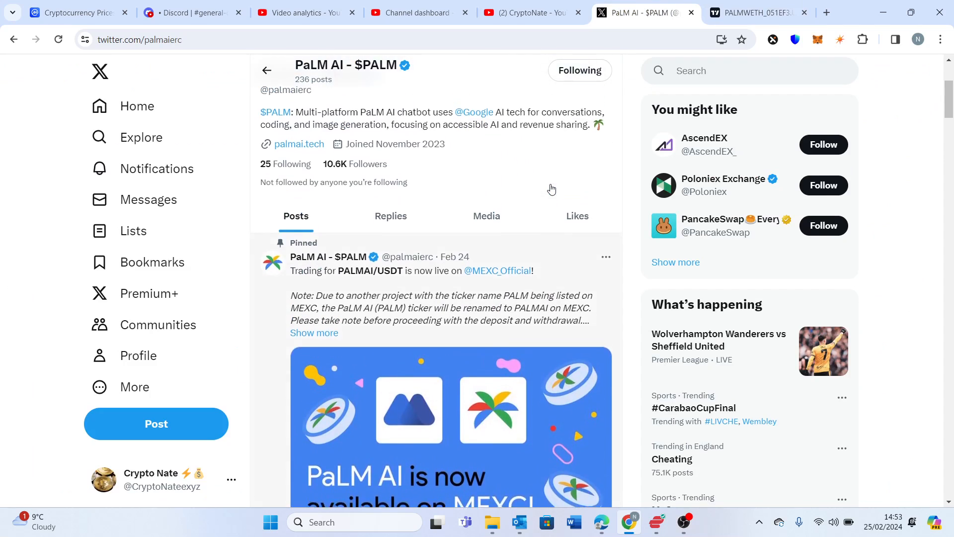
scroll(down, 3)
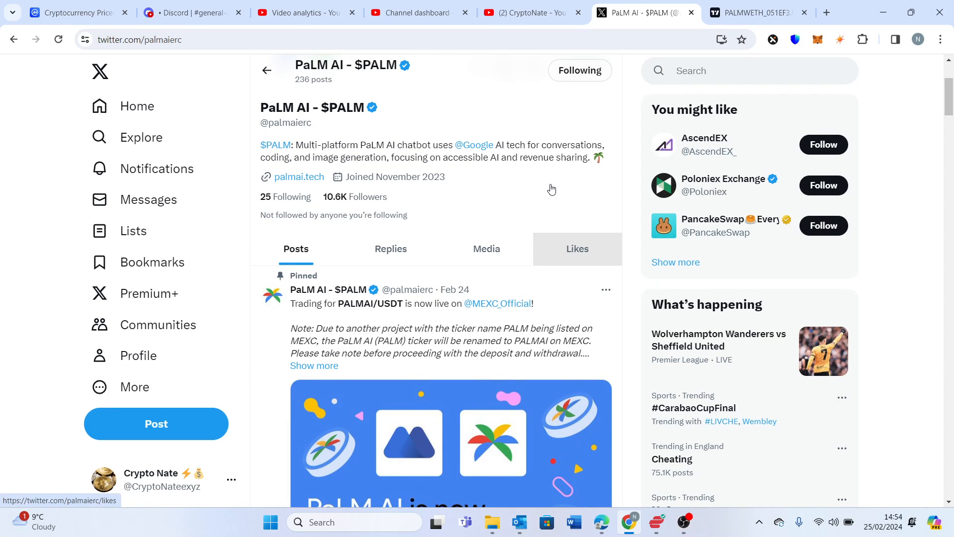
scroll(down, 3)
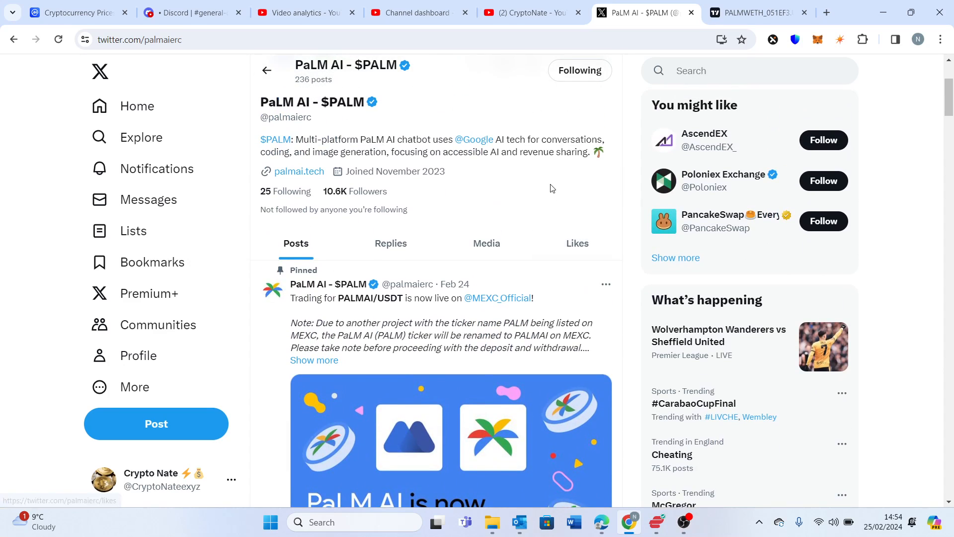